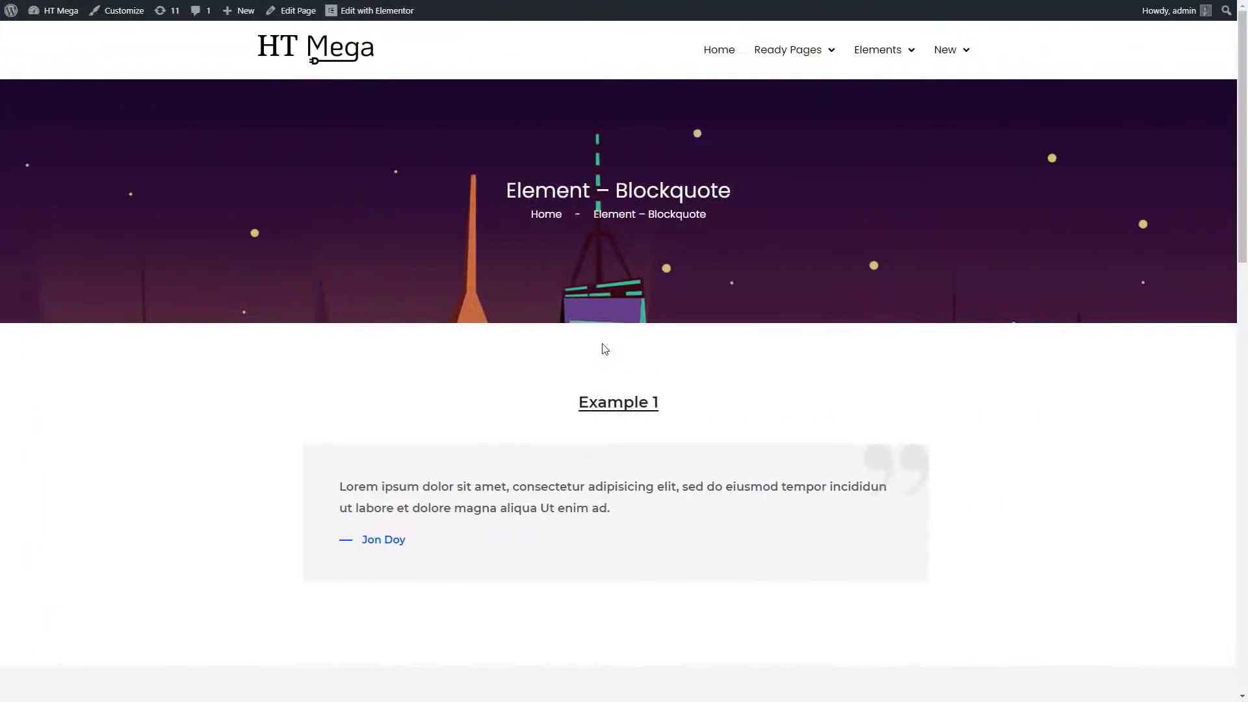
Scroll through the page and switch it into the Elementor editor.
scroll(down, 3)
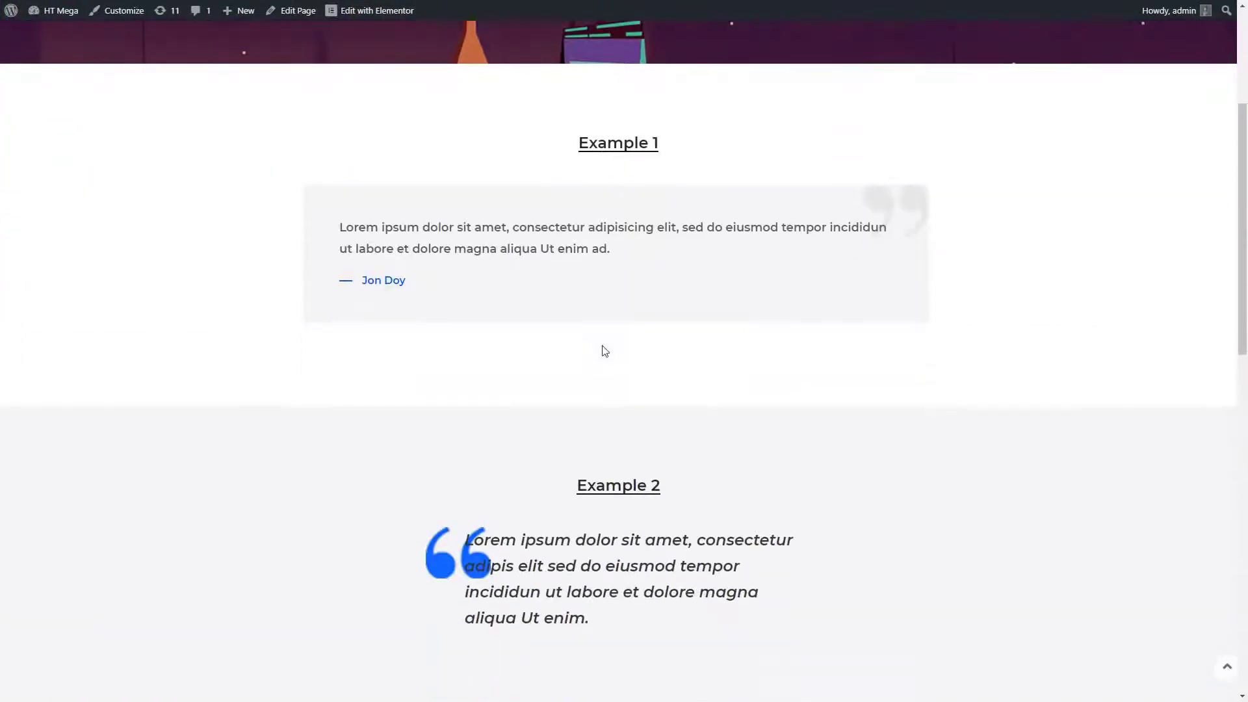
scroll(down, 3)
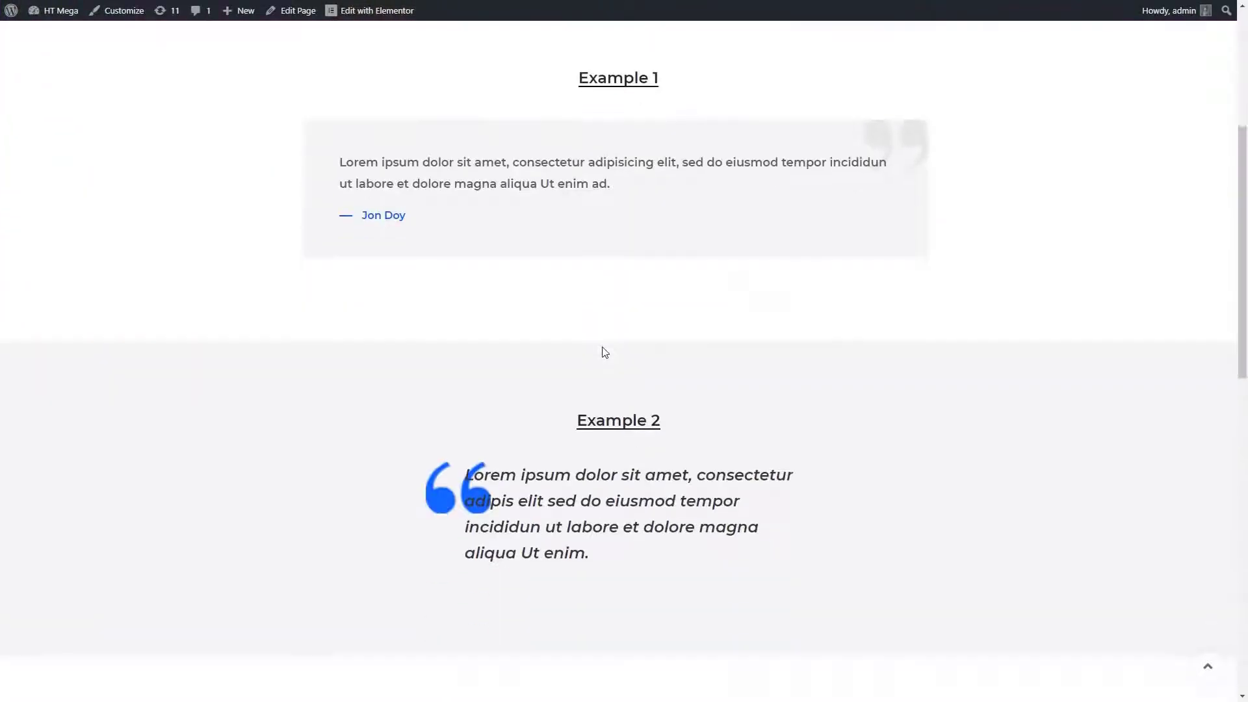
scroll(down, 3)
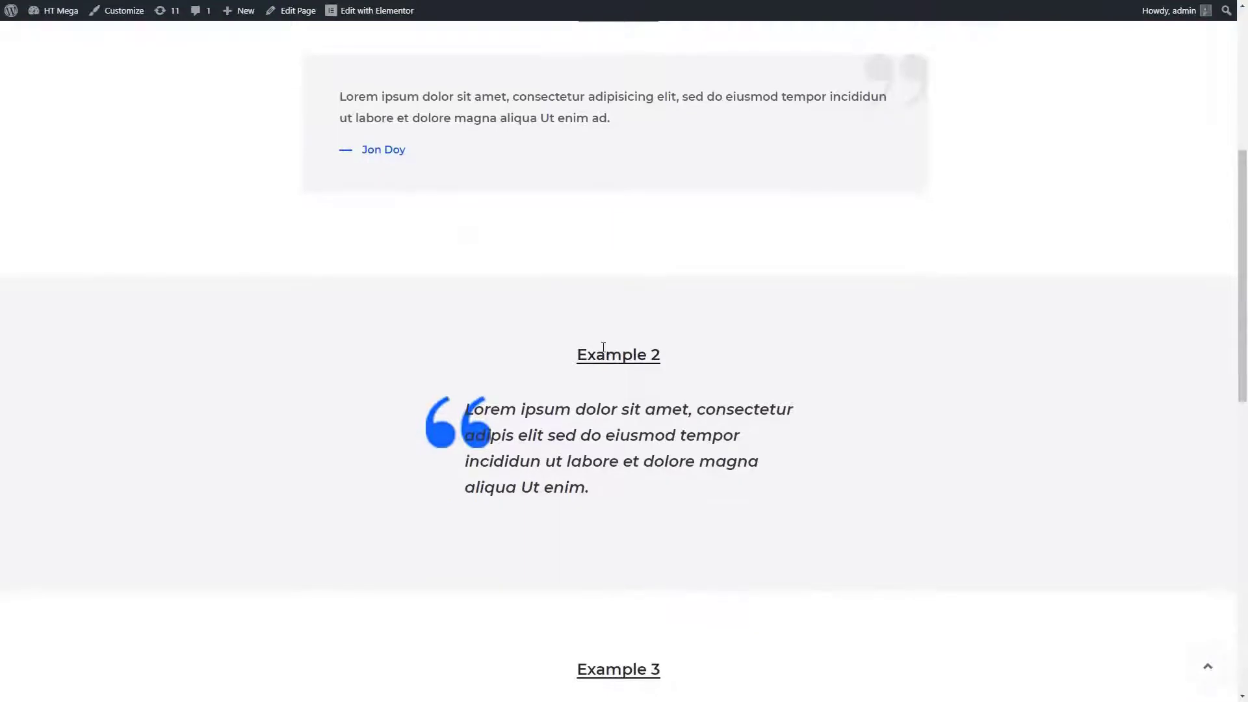
scroll(down, 3)
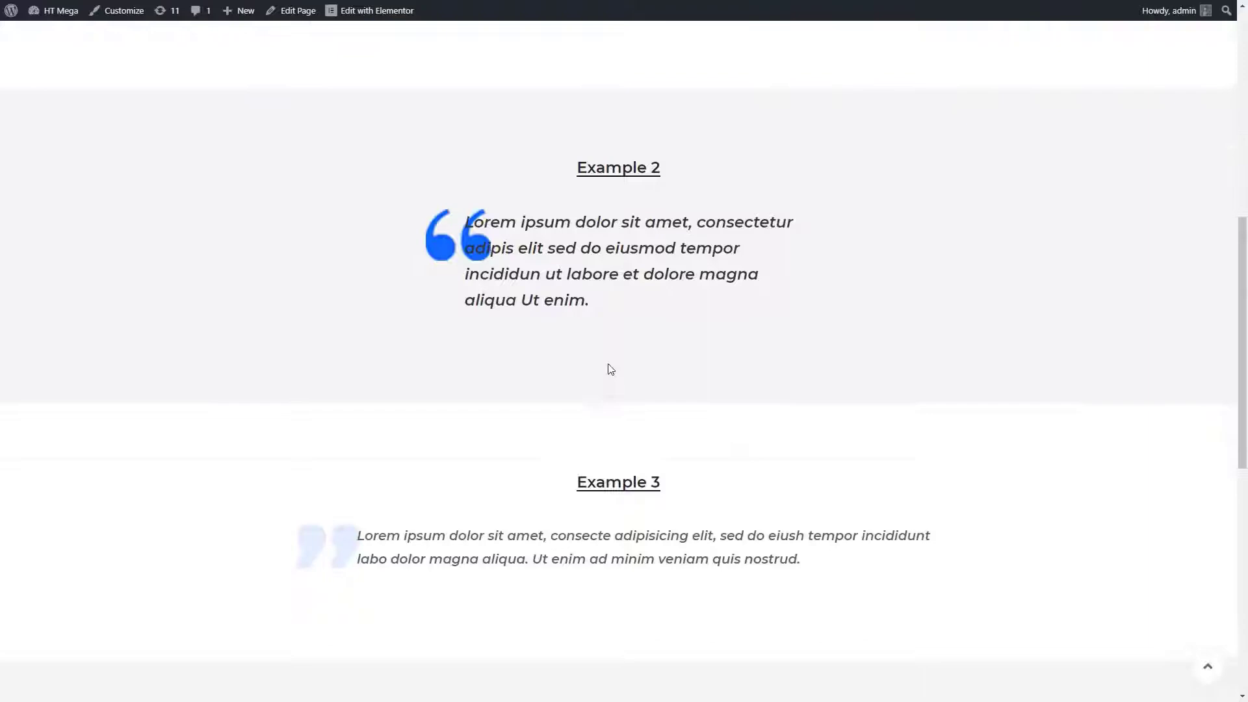
scroll(down, 3)
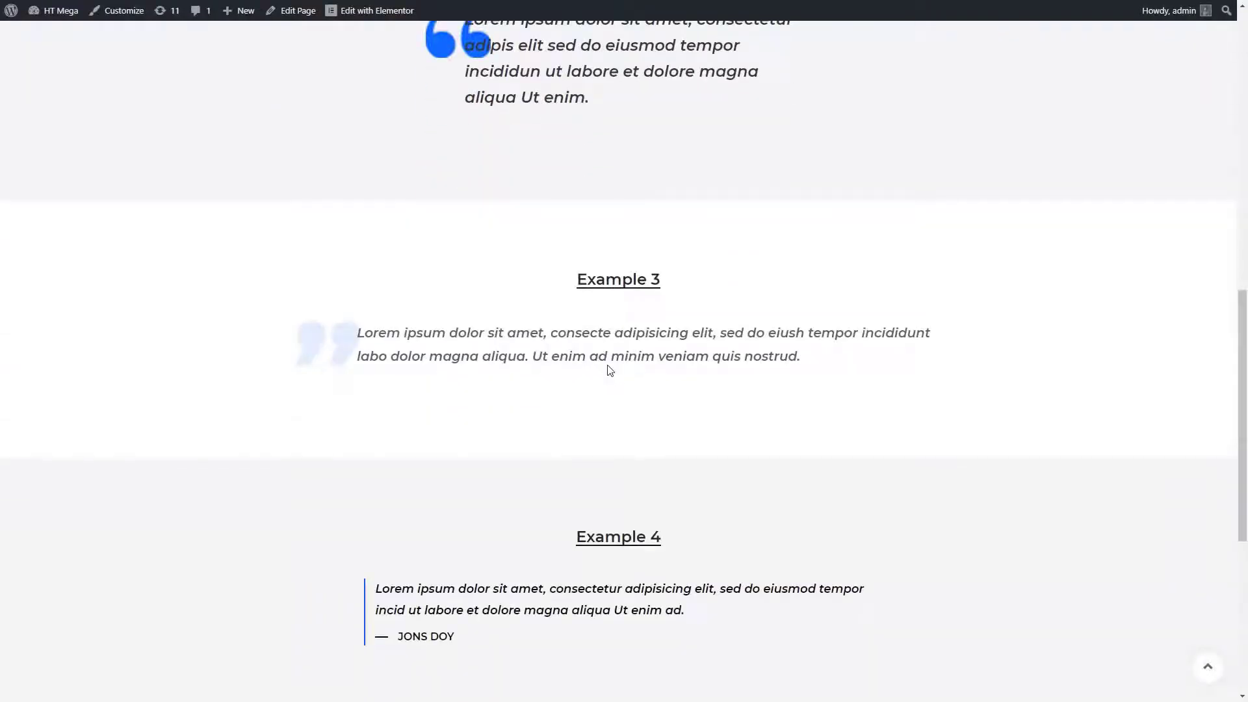
scroll(down, 3)
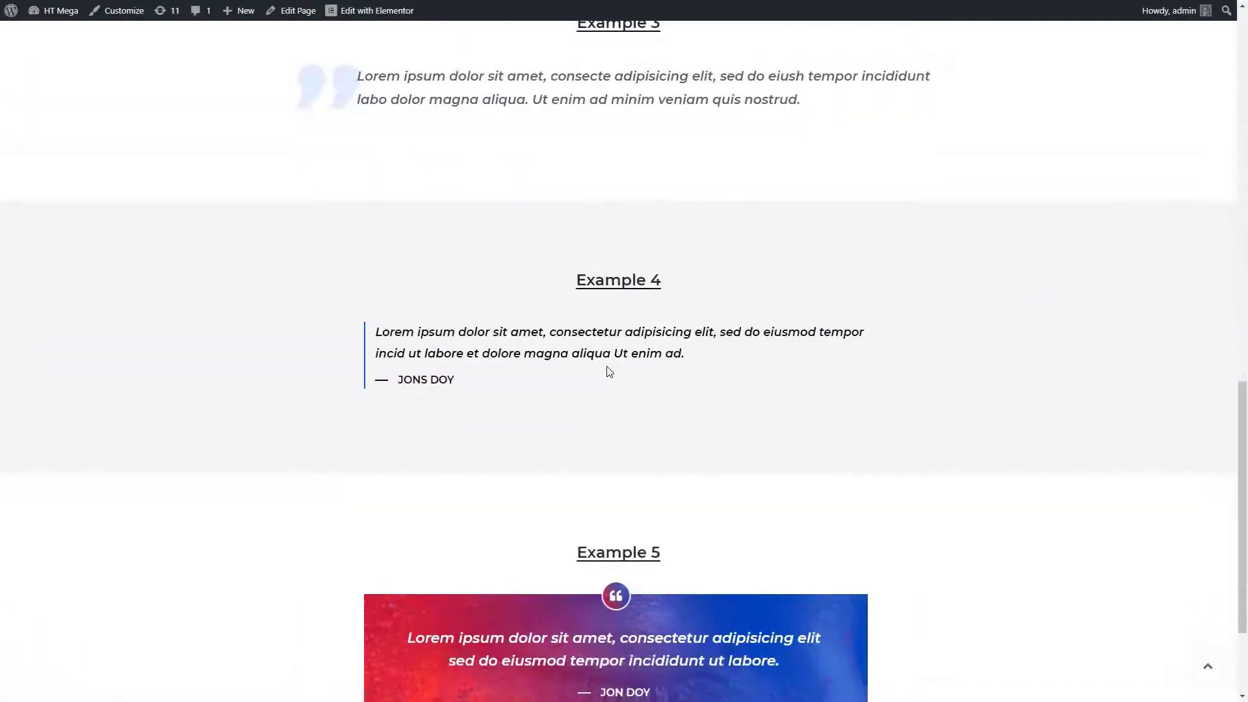
scroll(down, 3)
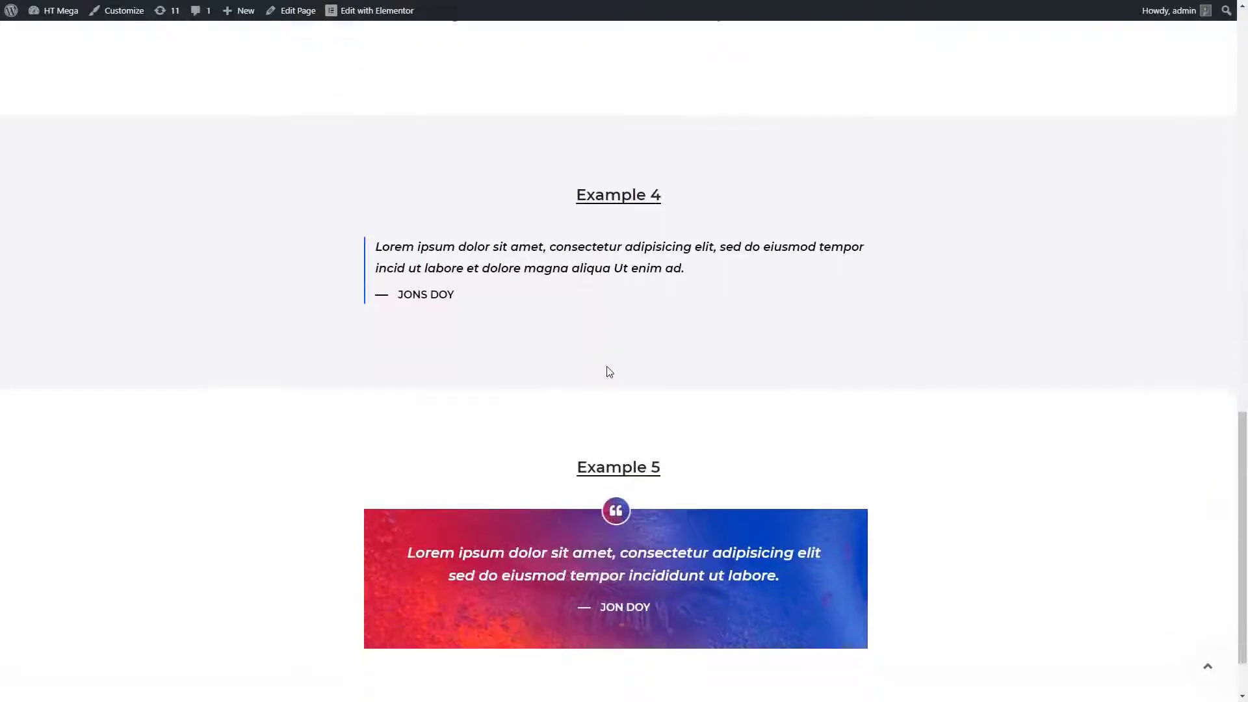
scroll(down, 3)
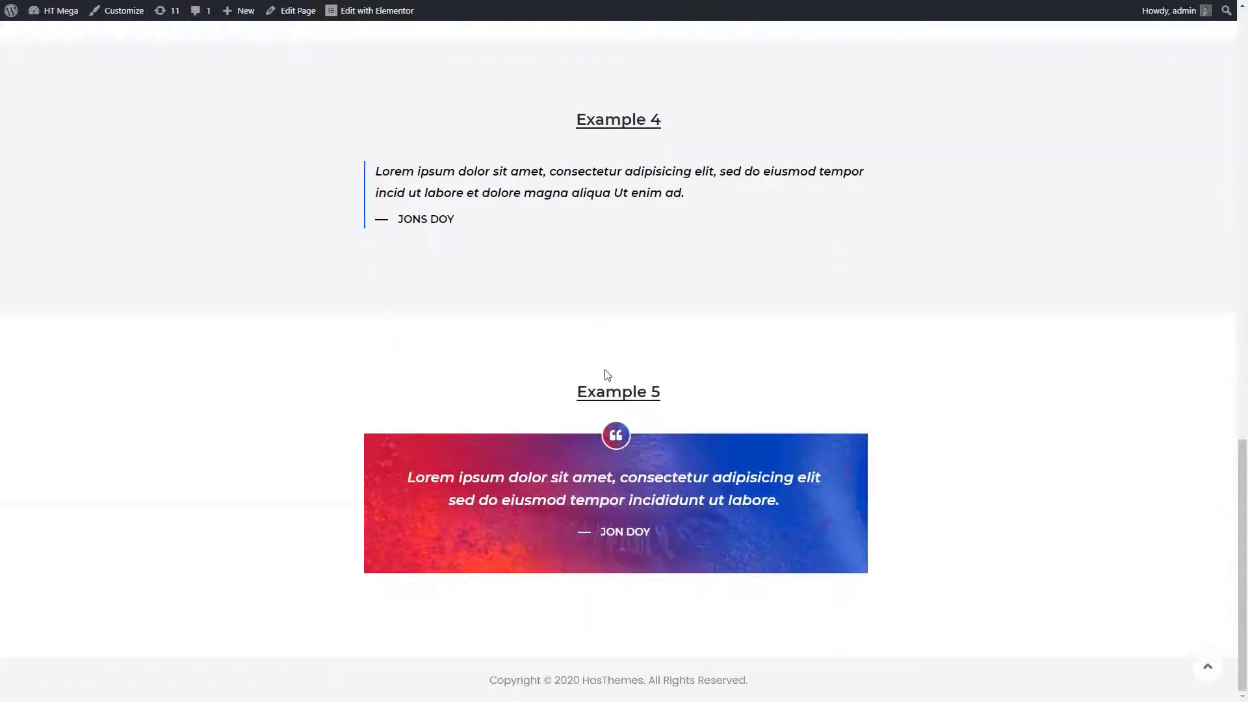
click(375, 10)
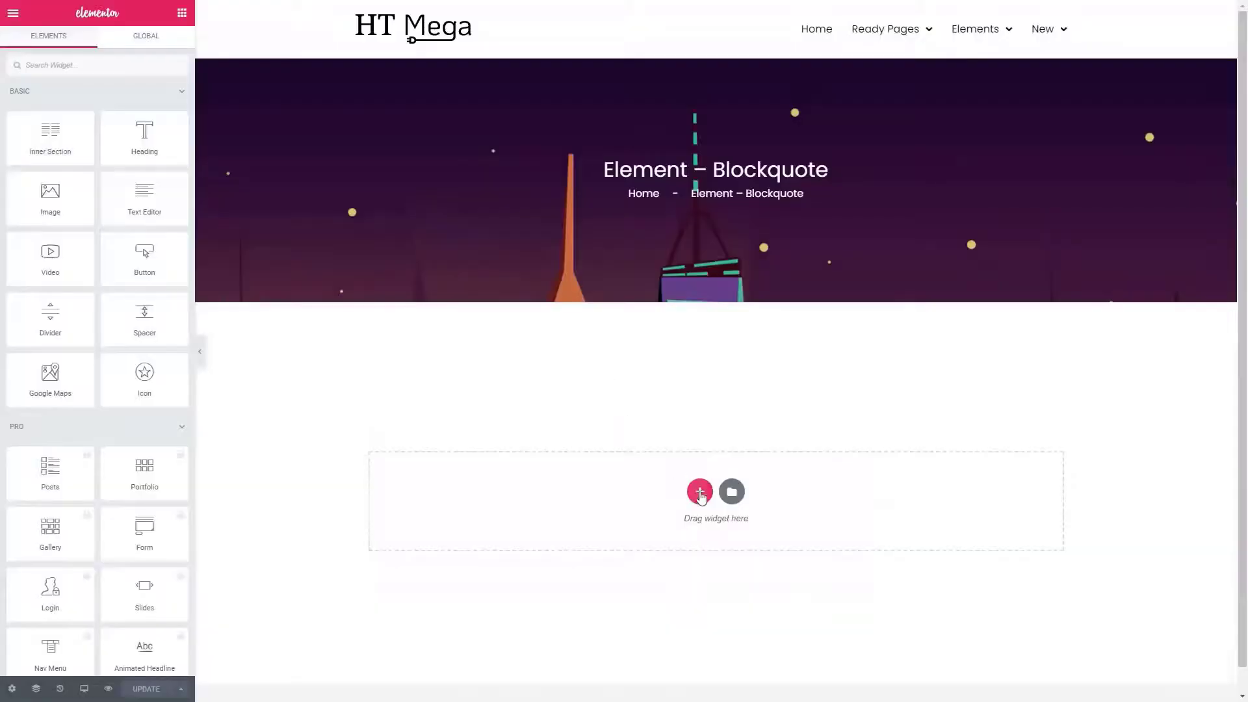
Add a three-column section and search the widgets for 'block' to find the HT Mega Blockquote.
click(699, 492)
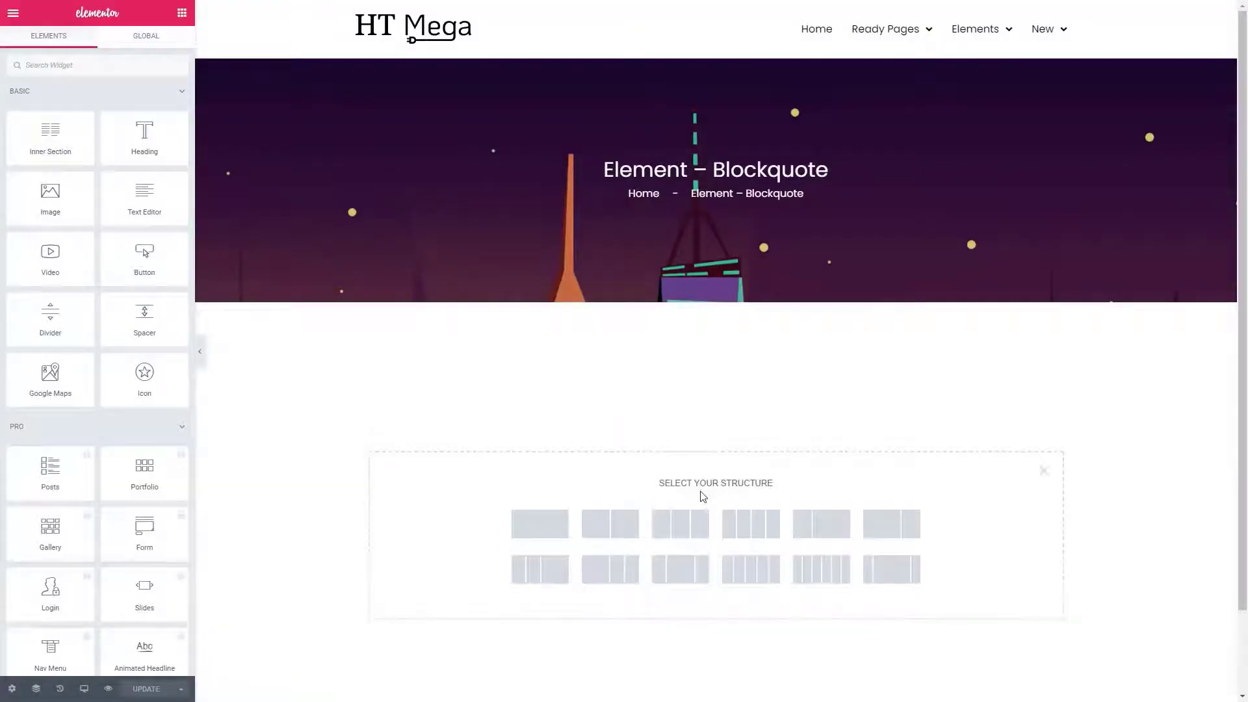
click(680, 523)
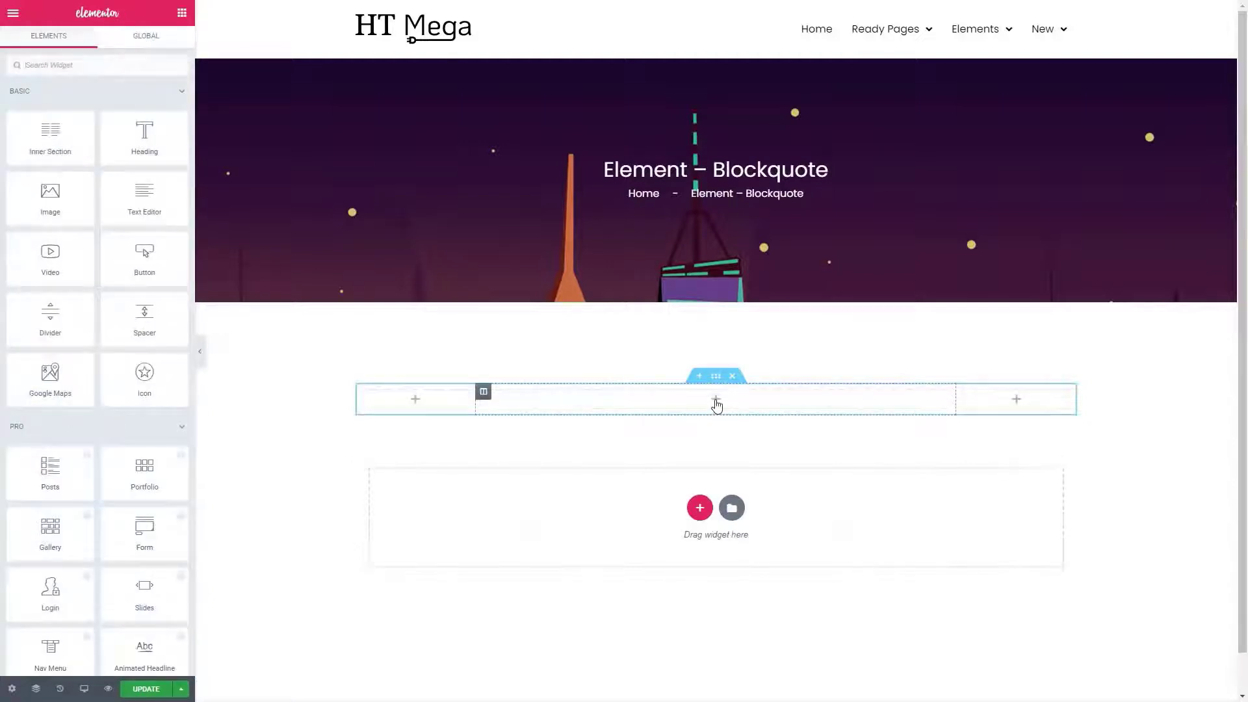
text(block)
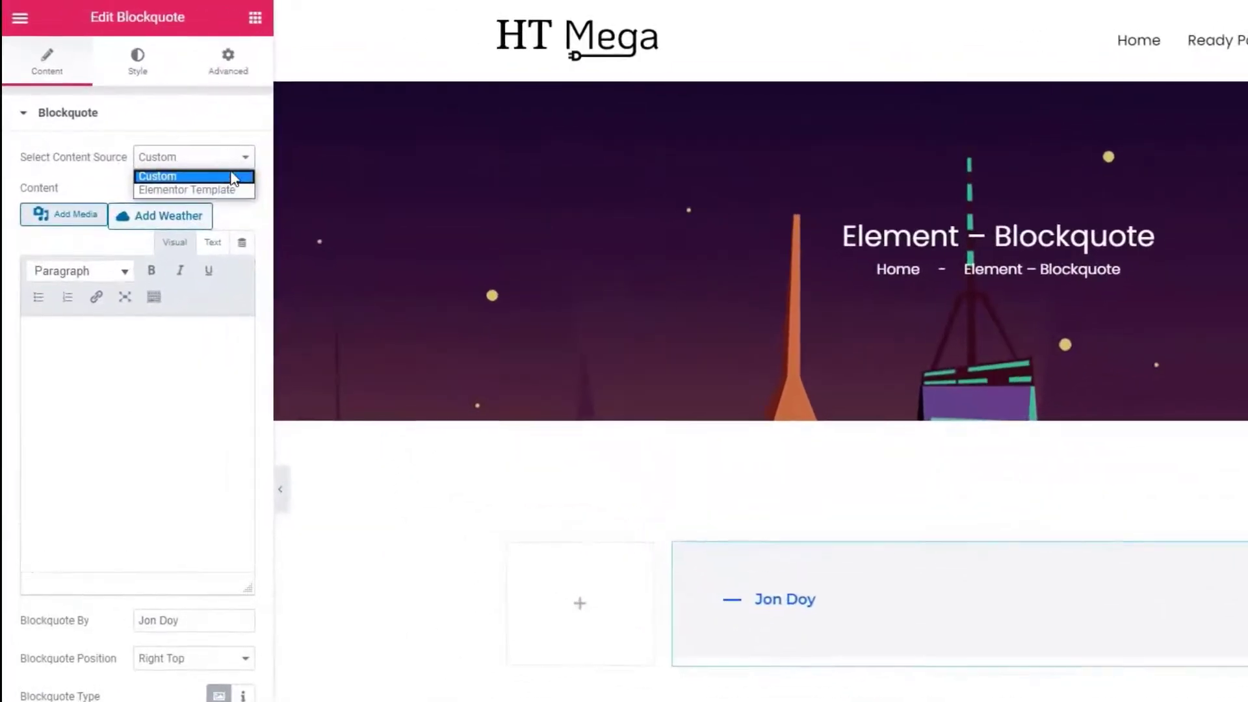
Try the template content source, then set the blockquote back to custom content.
click(188, 190)
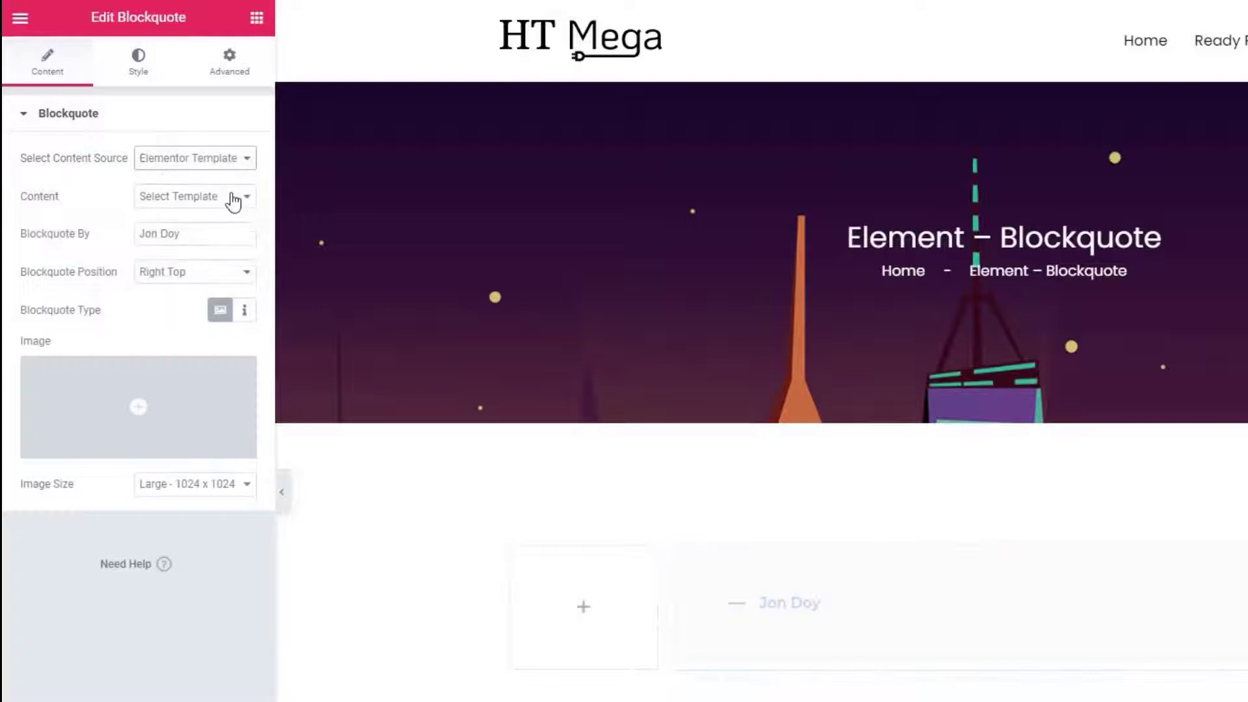
click(194, 196)
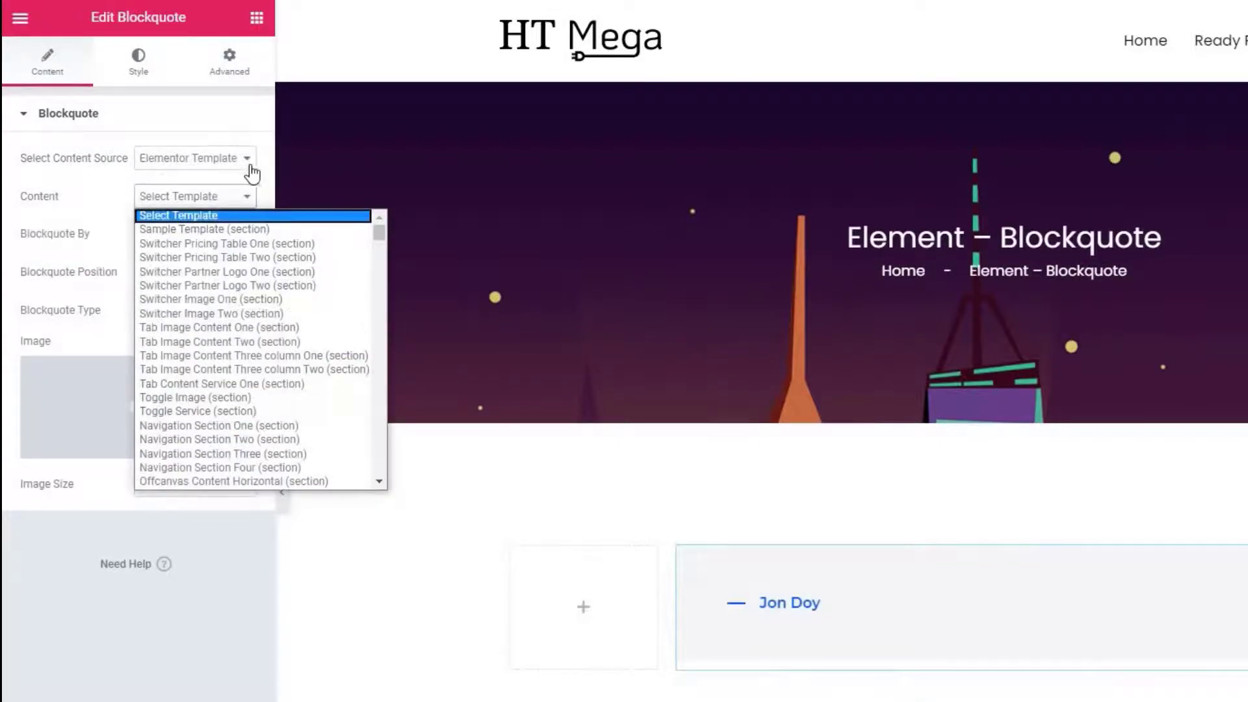
click(194, 157)
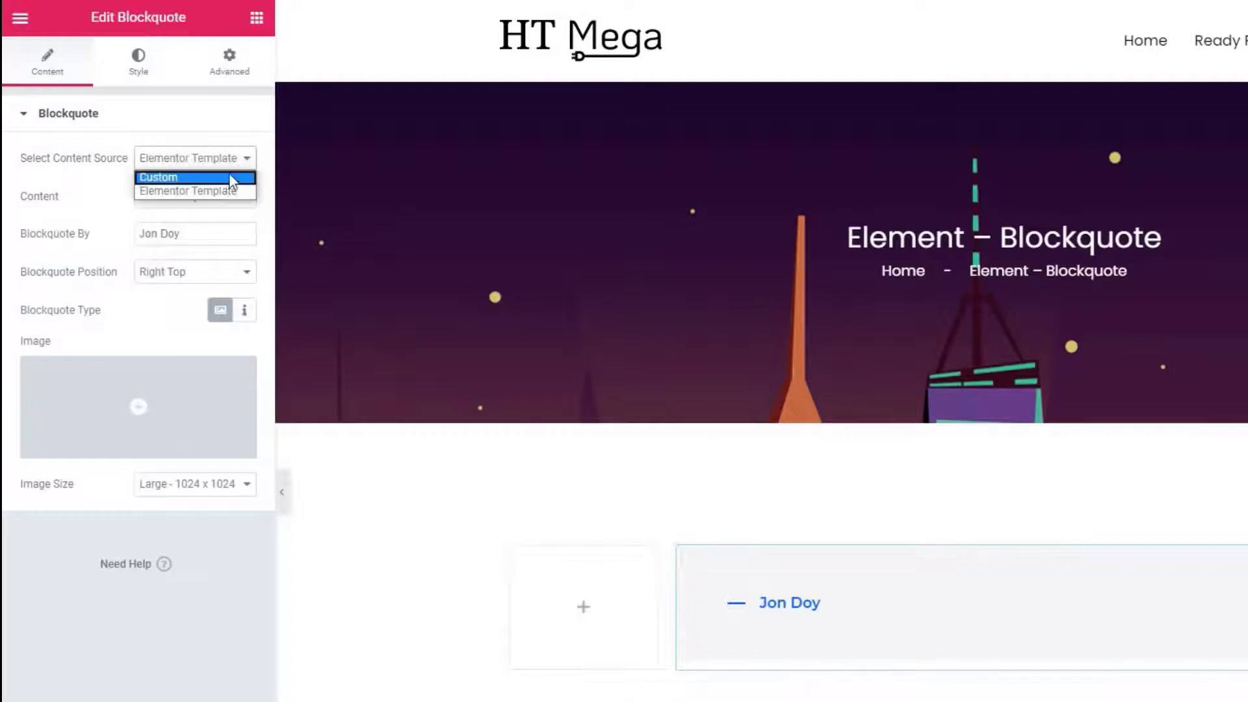
click(158, 177)
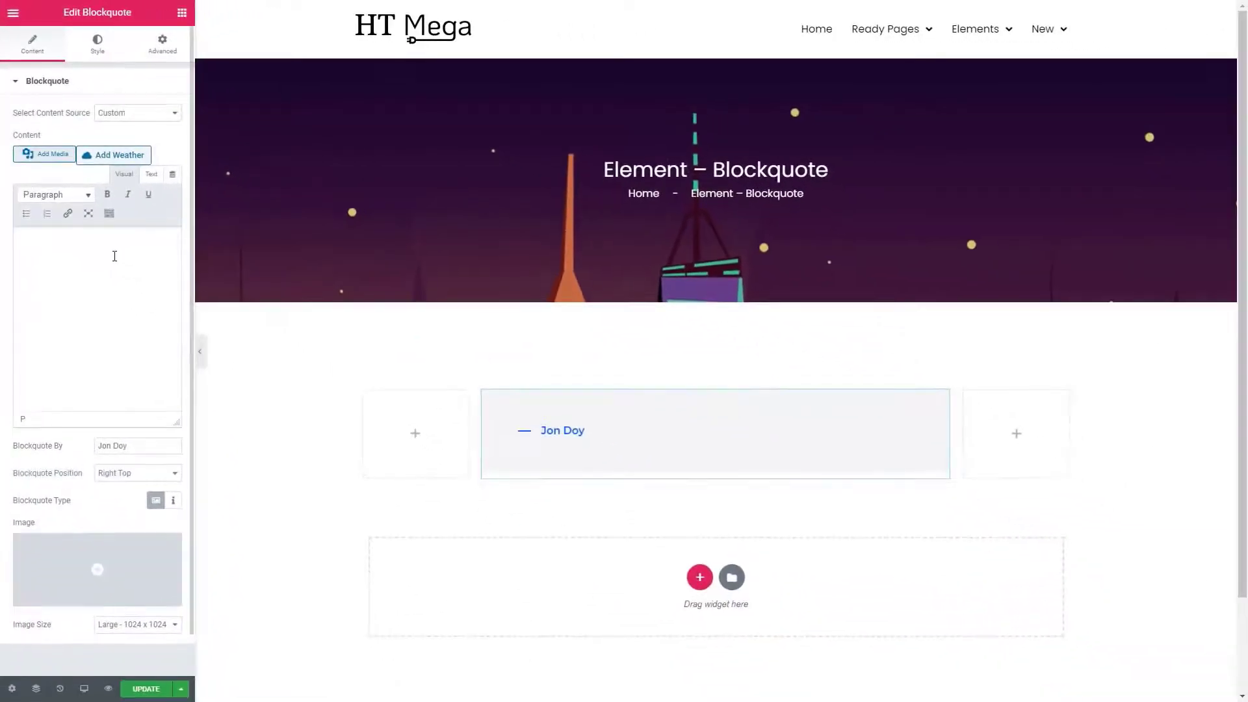
Enter the Lorem ipsum quote text and set the attribution to Jon Doy.
text(Lorem ipsum dolor sit amet, consectetur adipis elit sed do eiusmod tempor incididun ut labore et dolore magna aliqua Ut enim.)
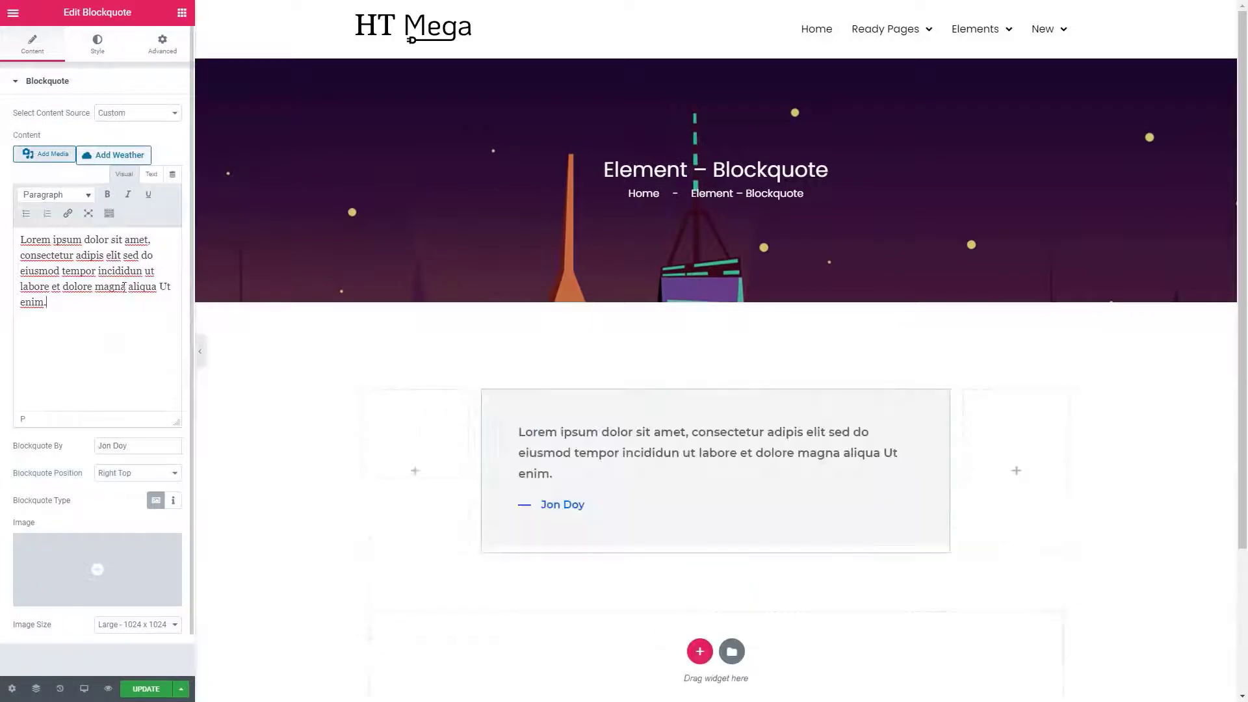
click(116, 446)
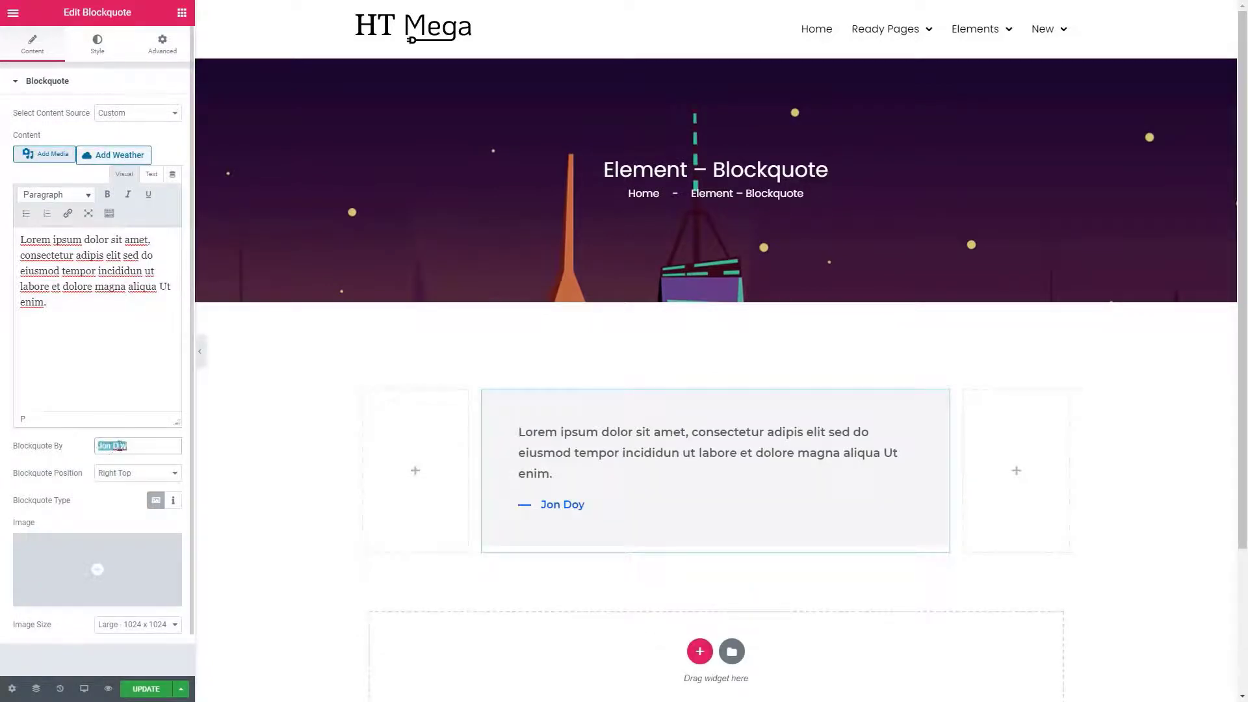
mouse_move(173, 501)
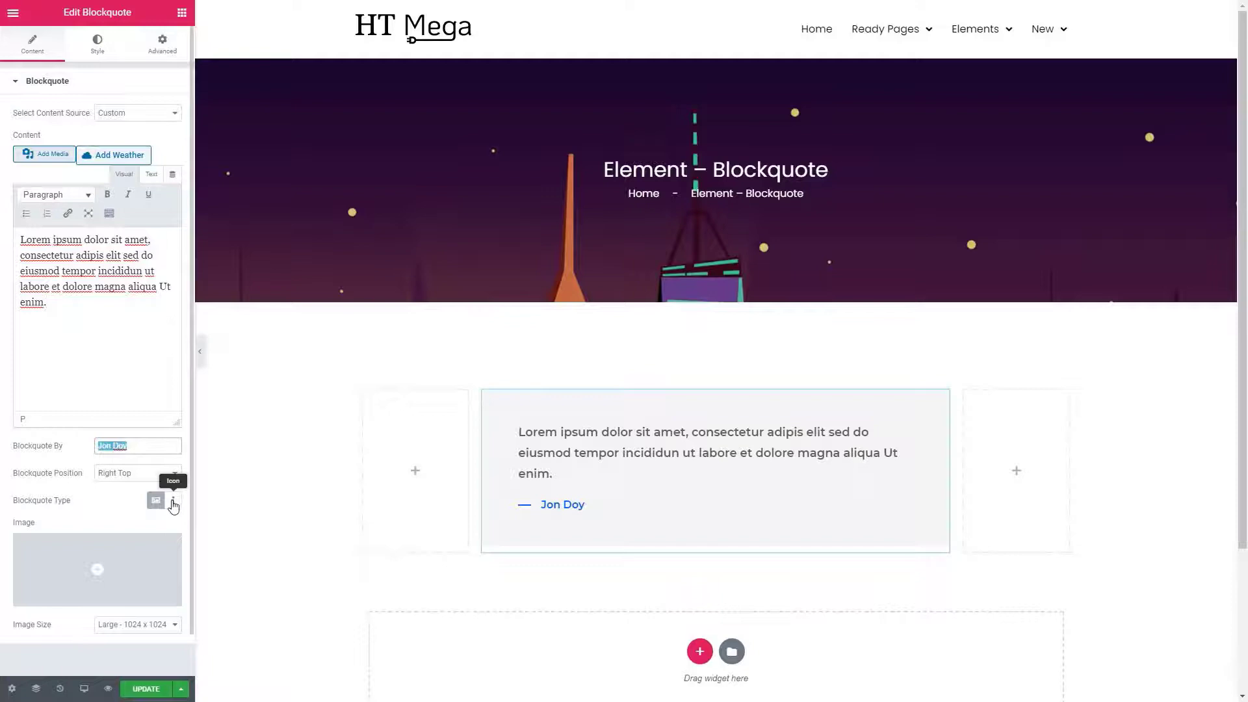
Use the quote-left icon as the blockquote mark and position it at the left top.
click(173, 500)
text(quo)
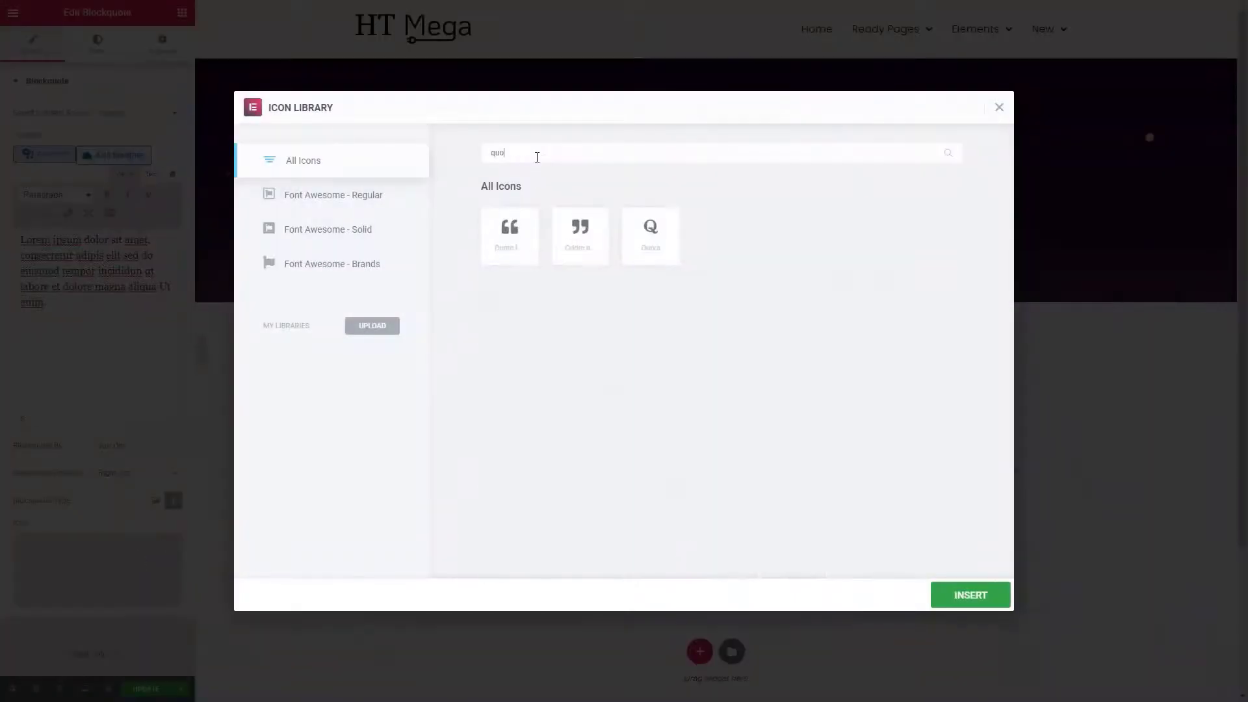
click(969, 595)
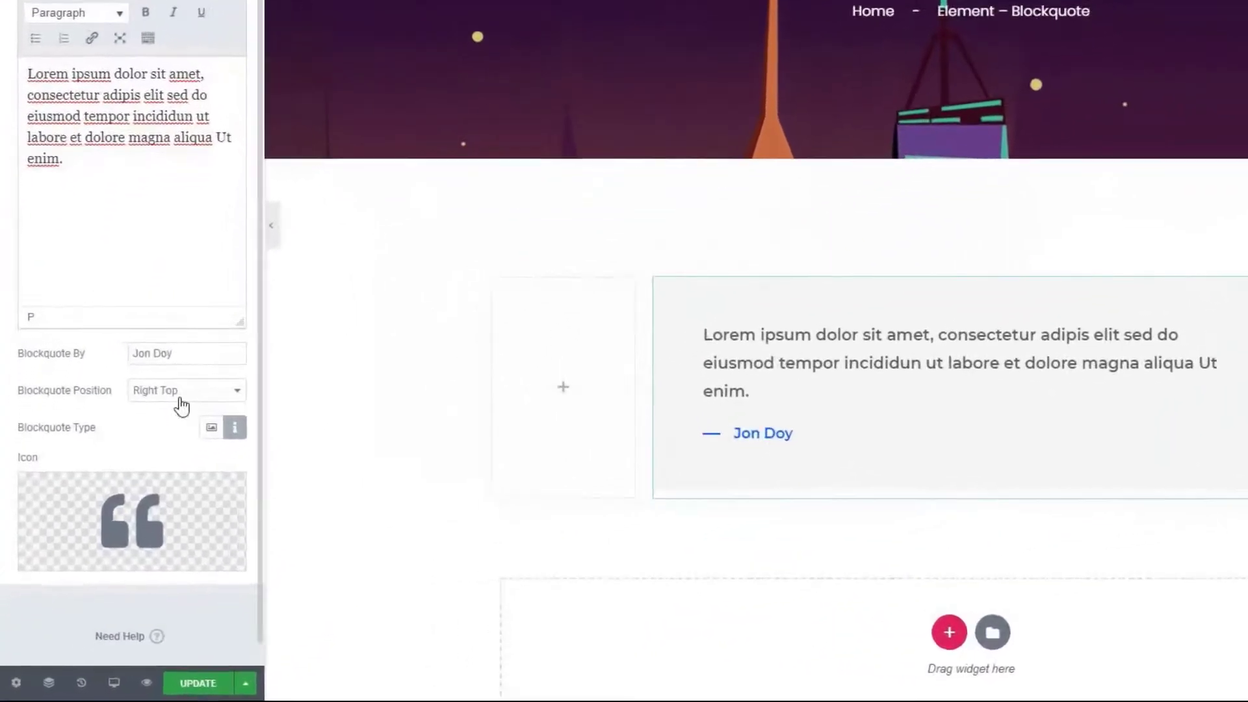
click(187, 390)
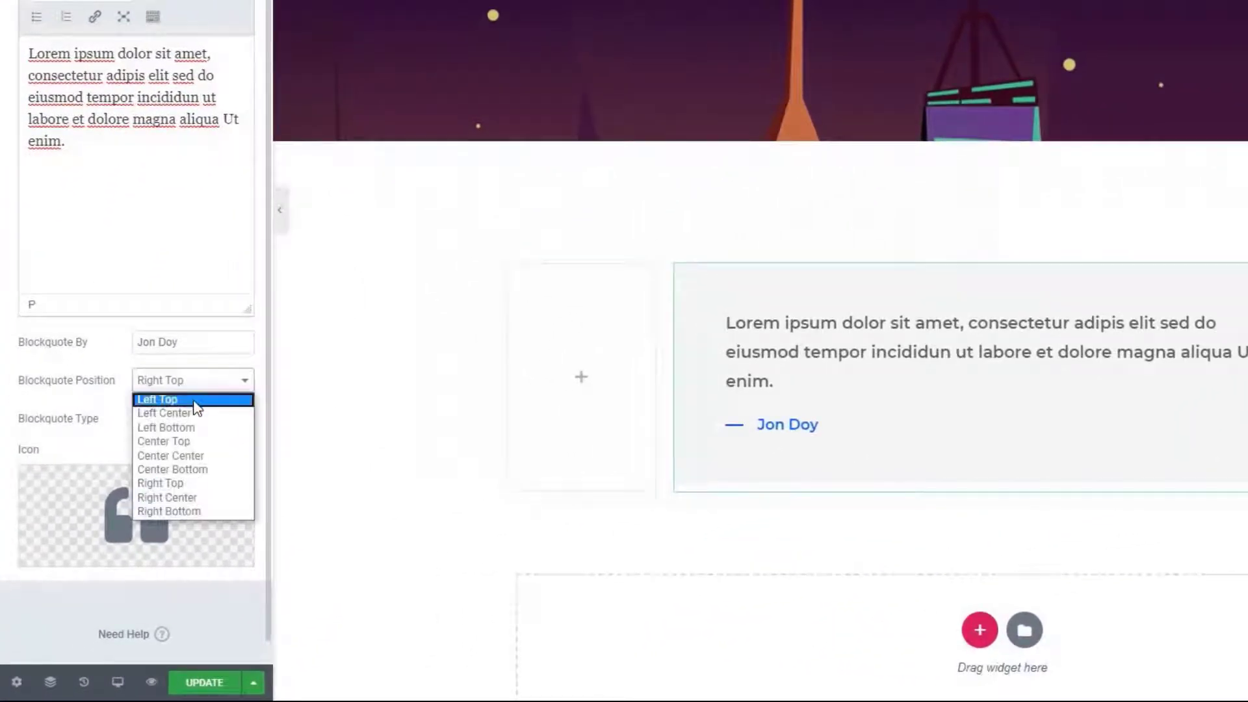
click(157, 399)
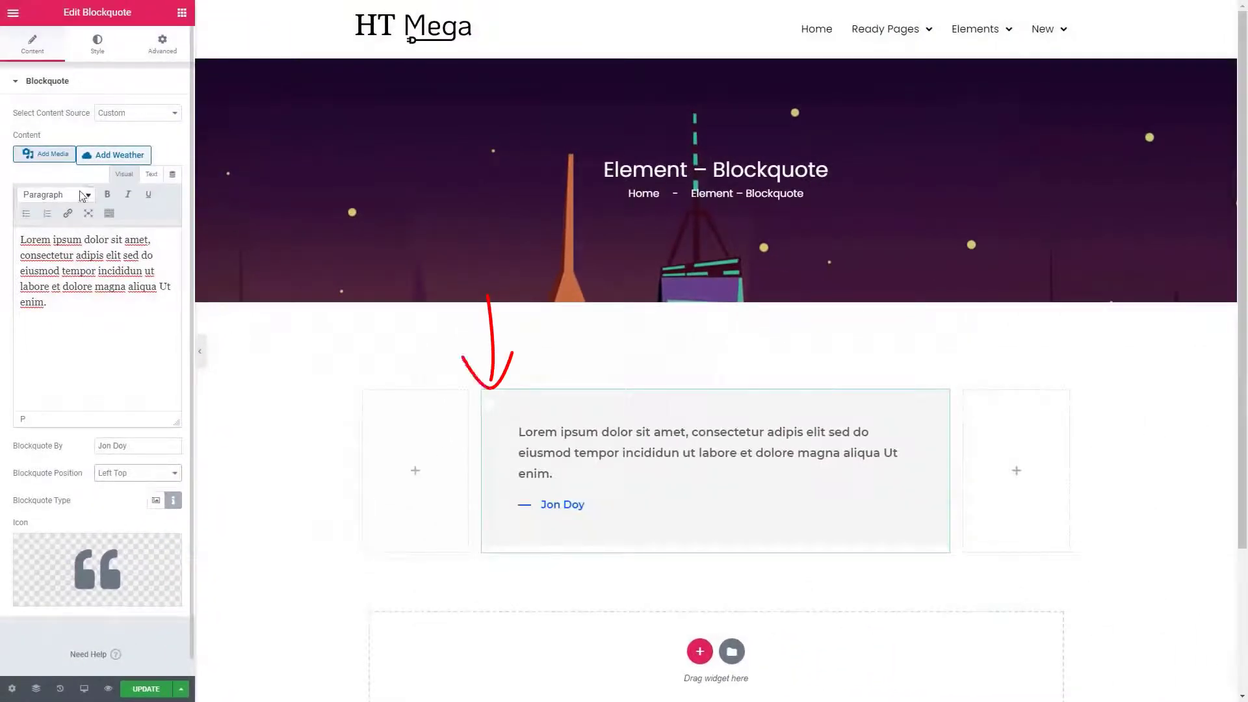
Give the blockquote a Classic background in the teal swatch colour.
click(97, 44)
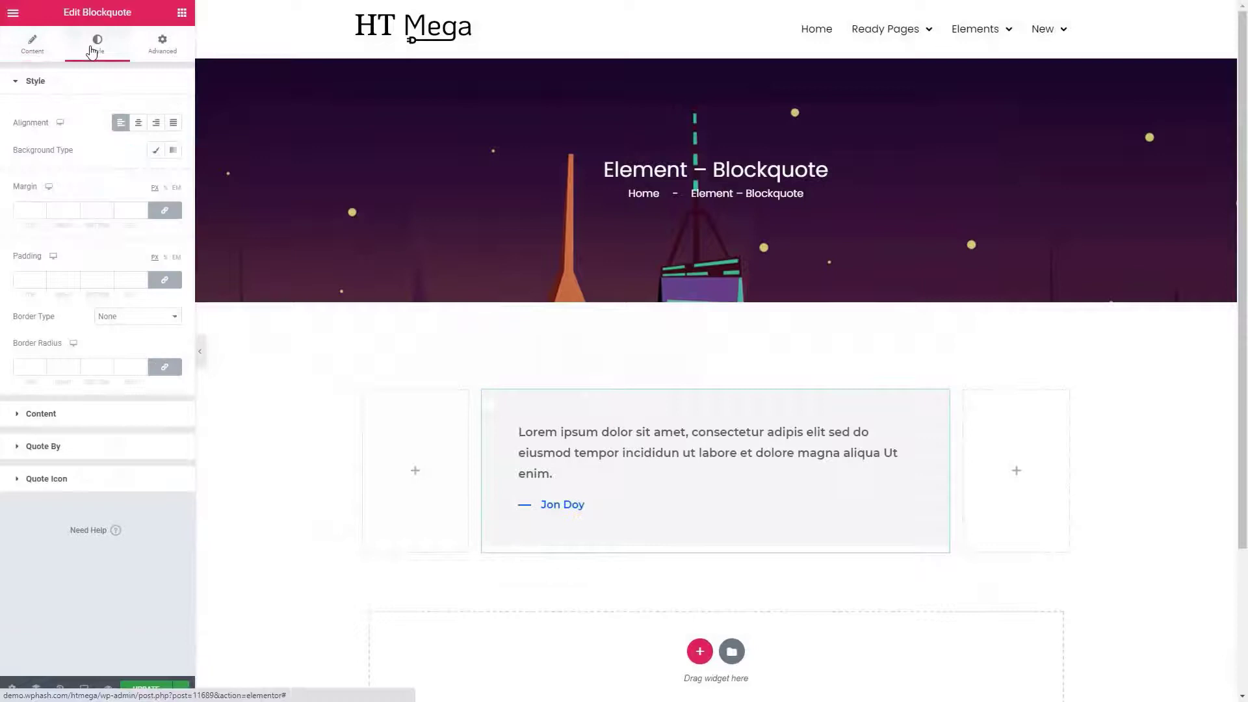
mouse_move(139, 123)
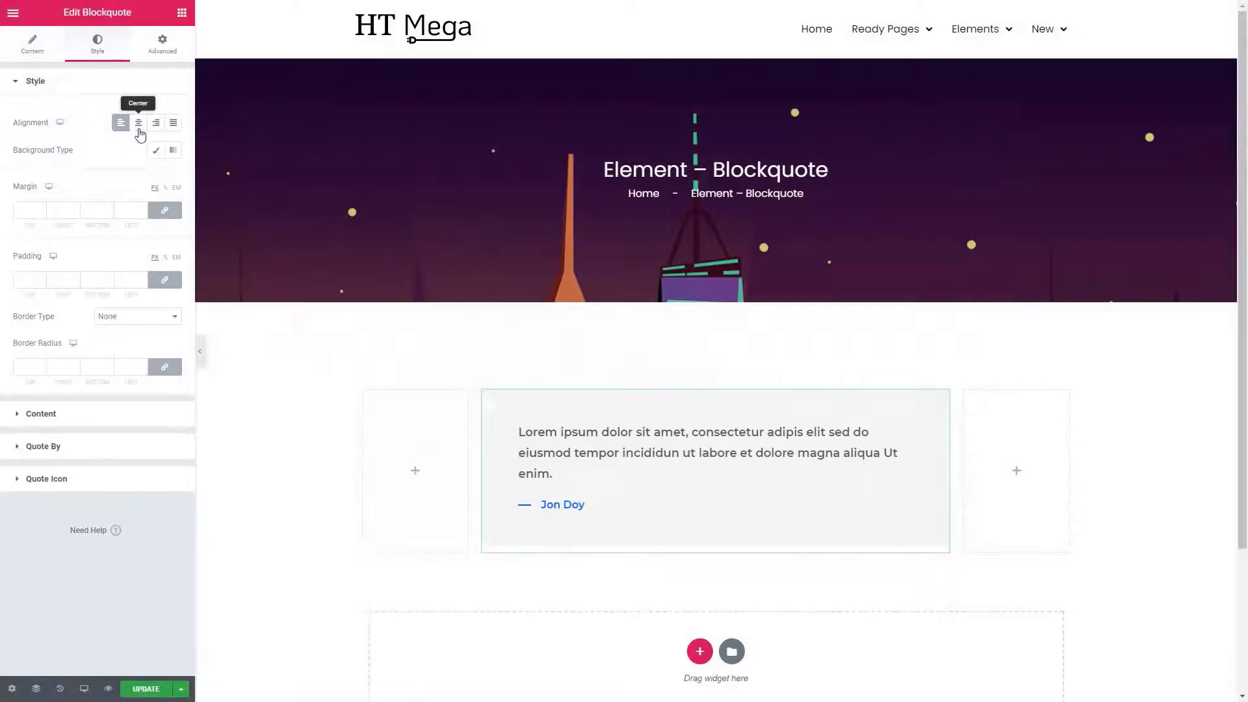
click(121, 124)
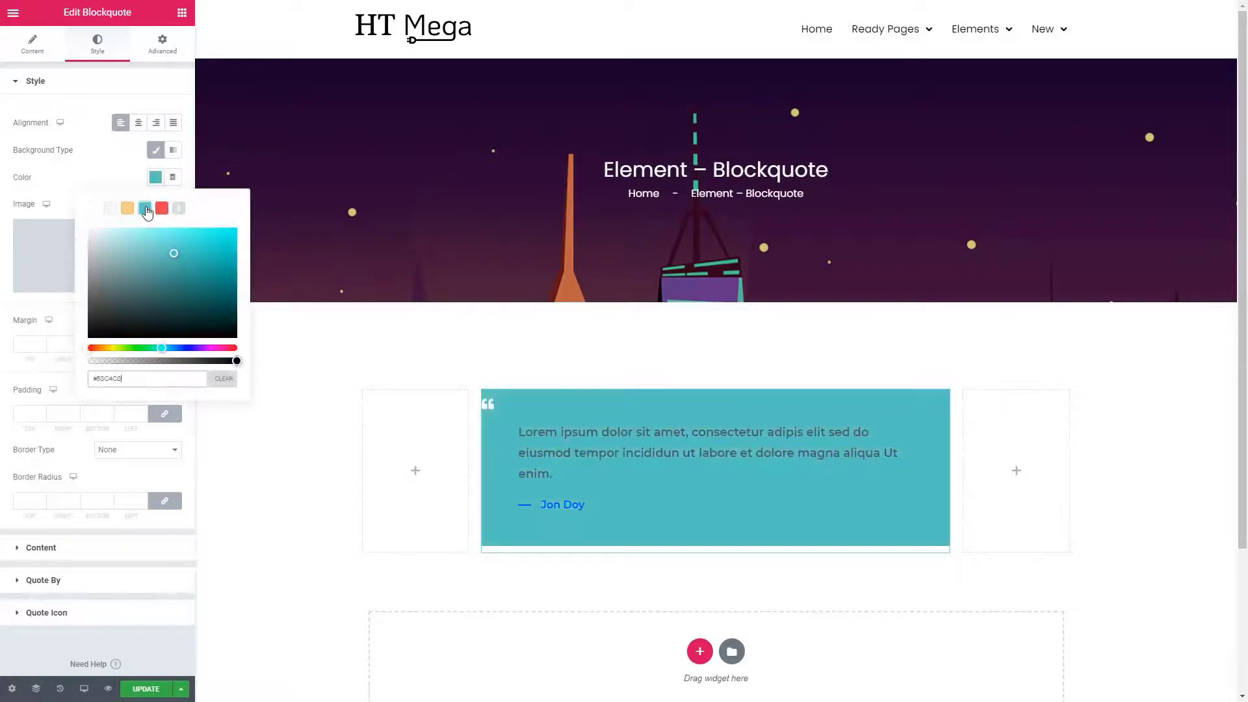
click(107, 400)
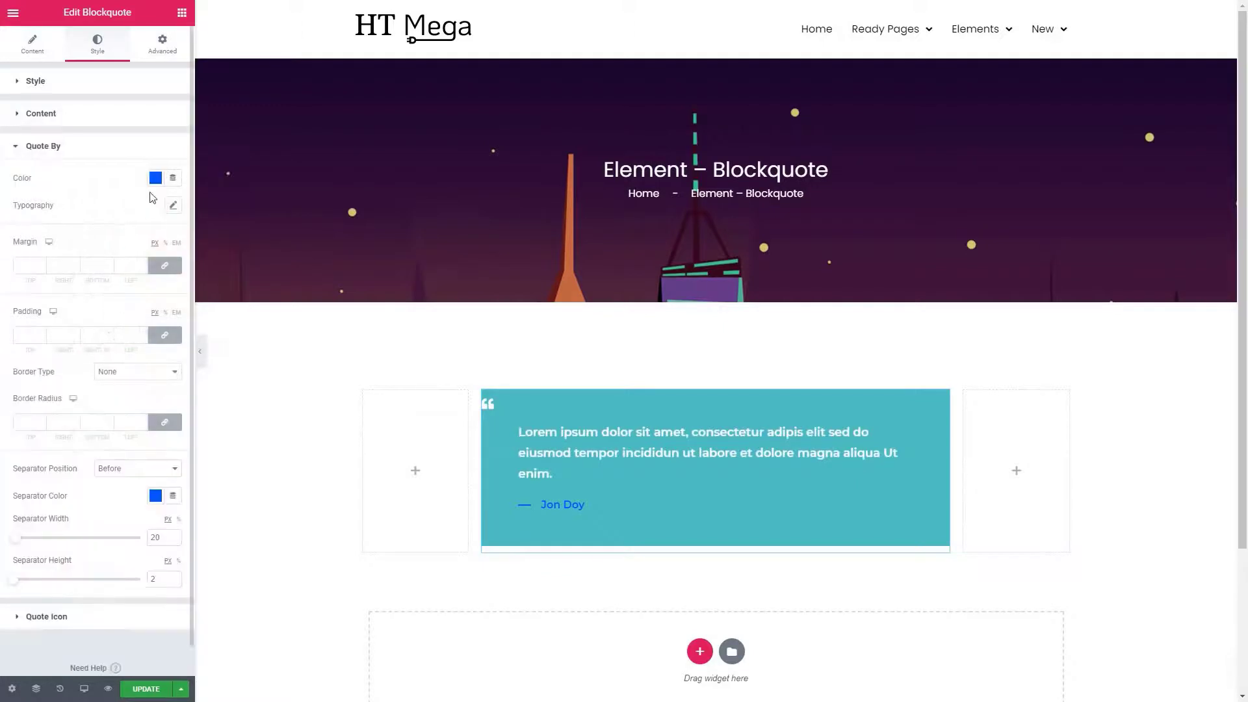
Make the Jon Doy attribution and separator dash white, with separator height 4.
click(155, 177)
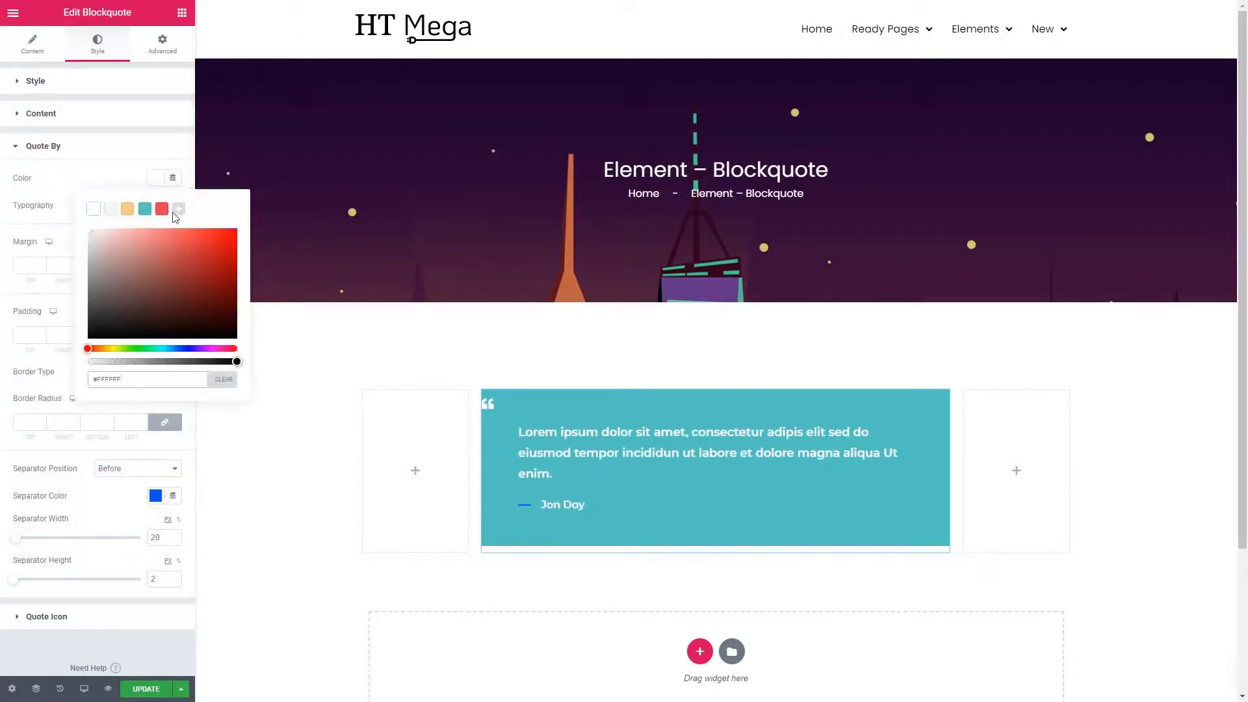
click(155, 495)
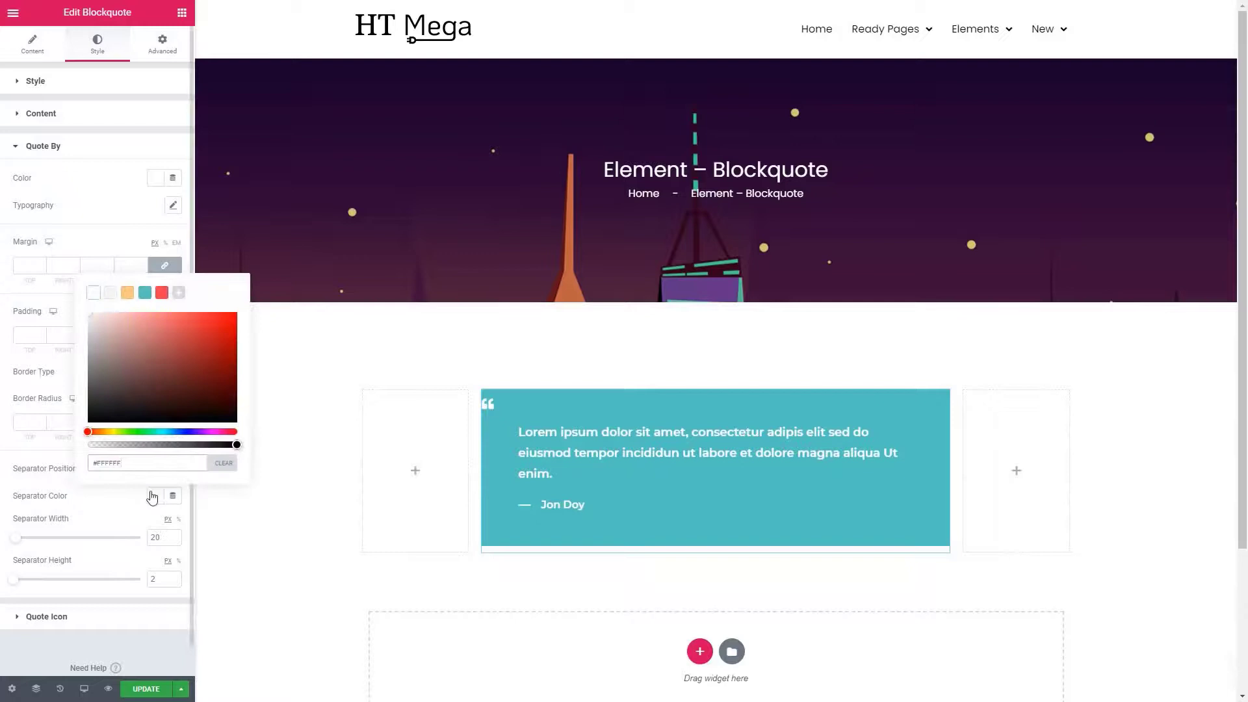
click(174, 550)
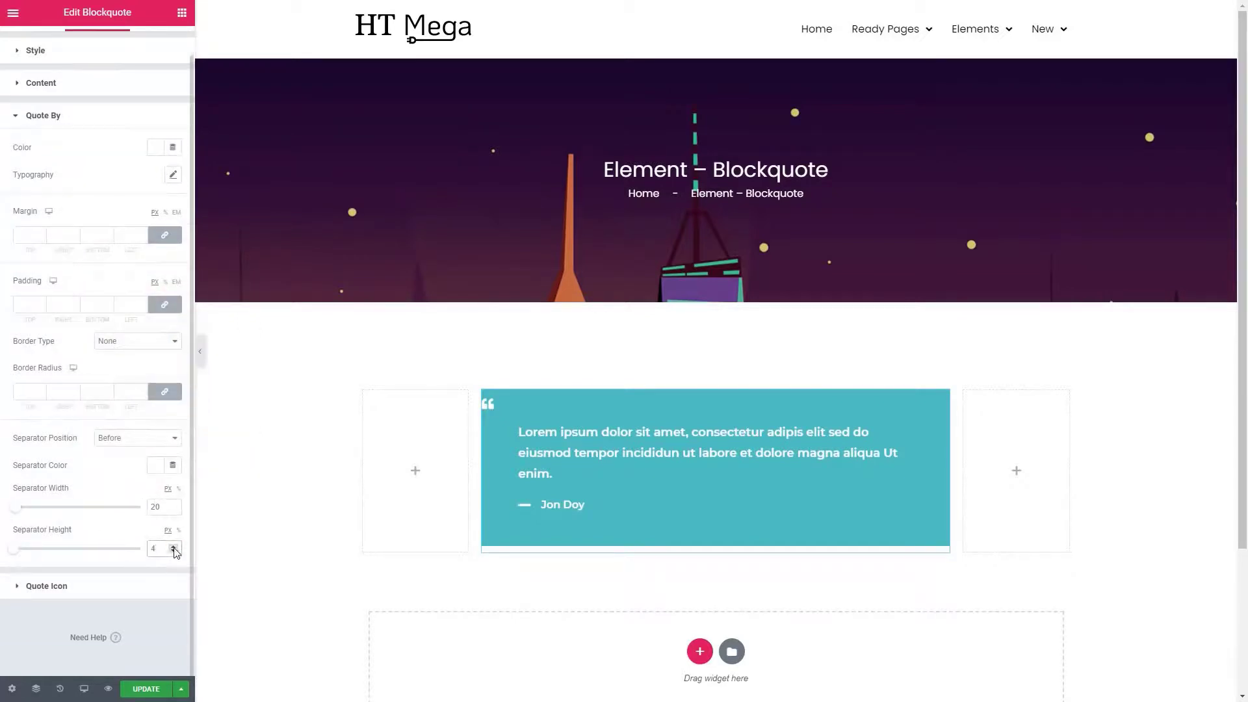
click(47, 586)
text(45)
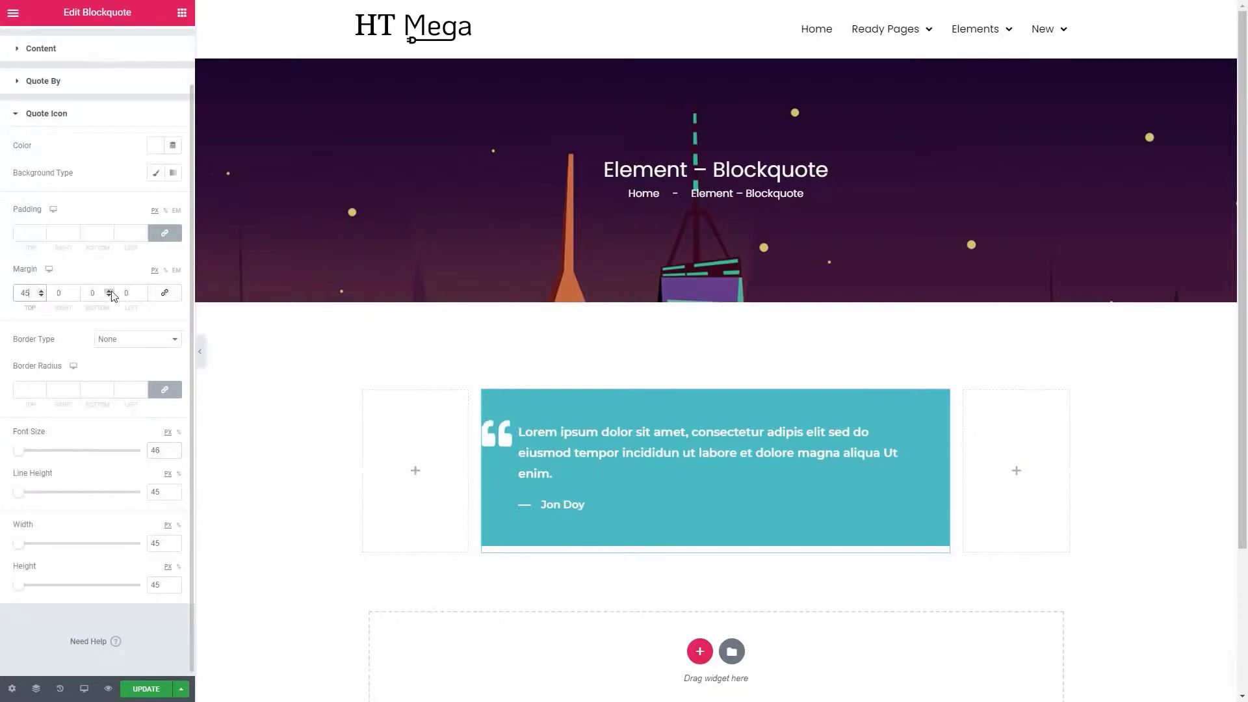
Give the white quote icon margin 45/0/0/5 and size 46, then preview the page.
click(125, 293)
text(5)
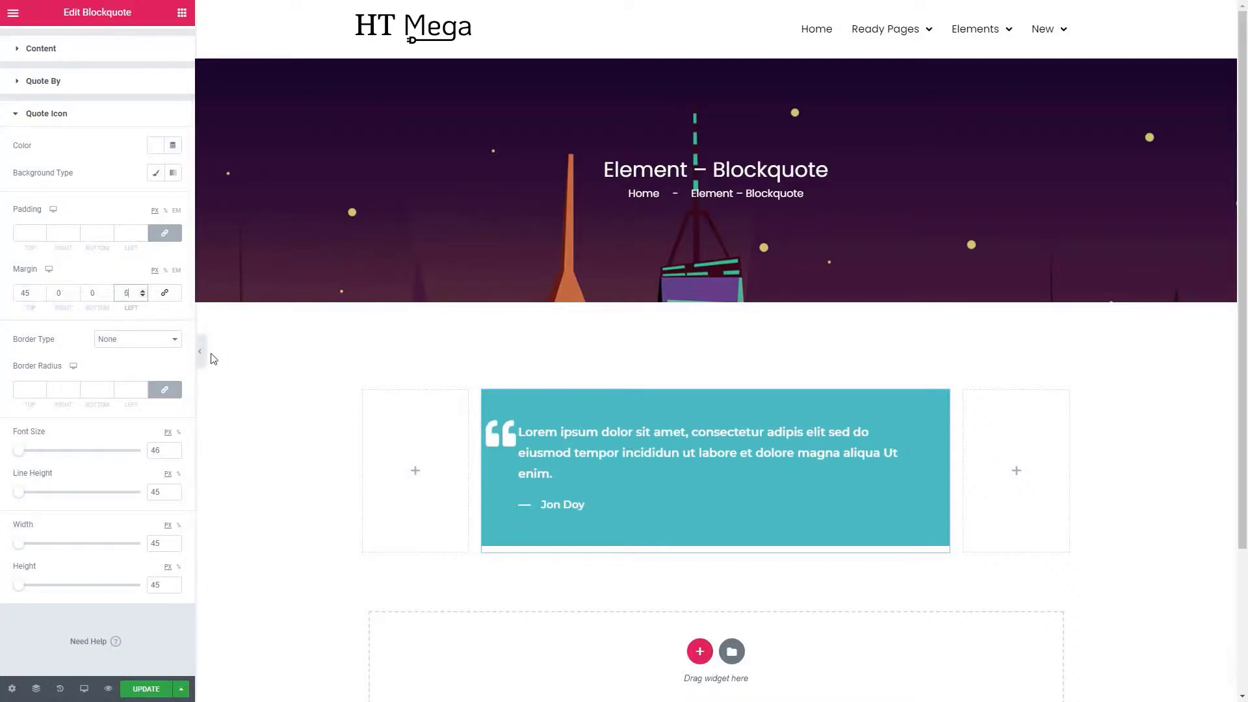
click(200, 351)
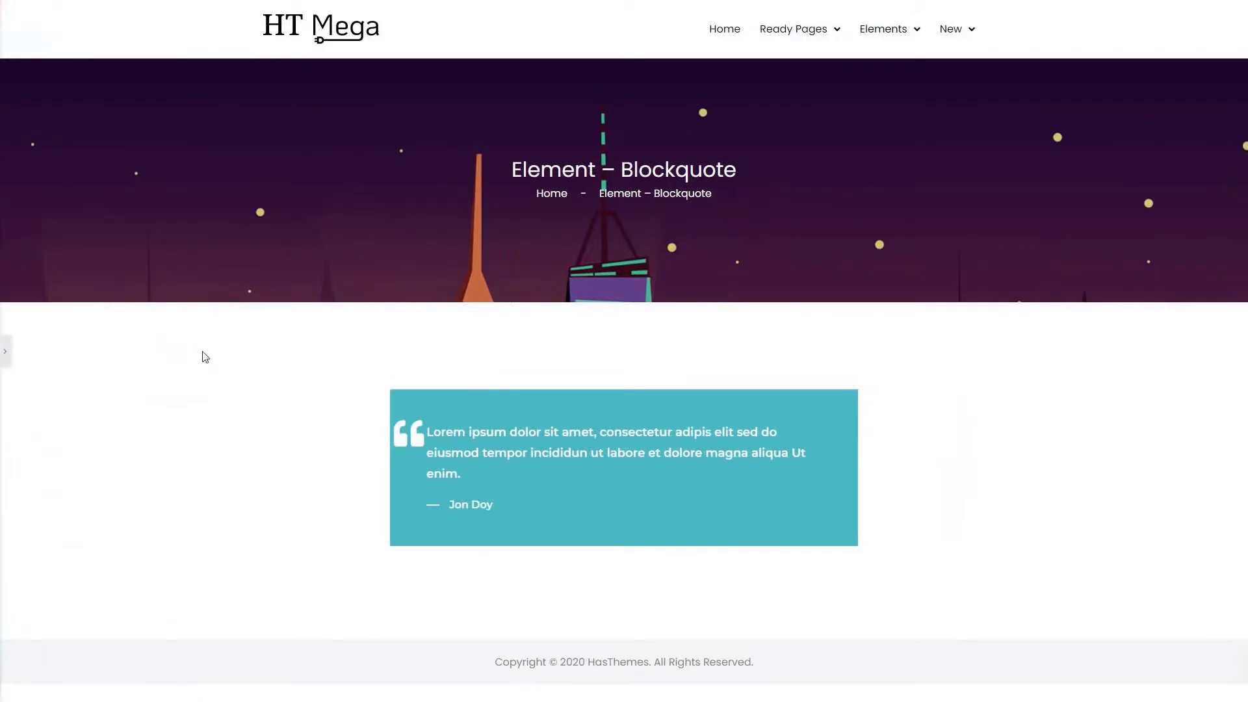